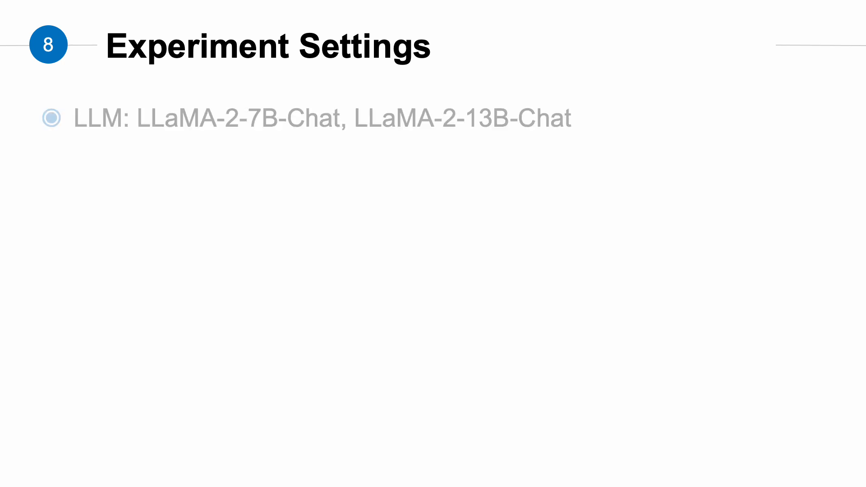
{"action": "key", "text": "right"}
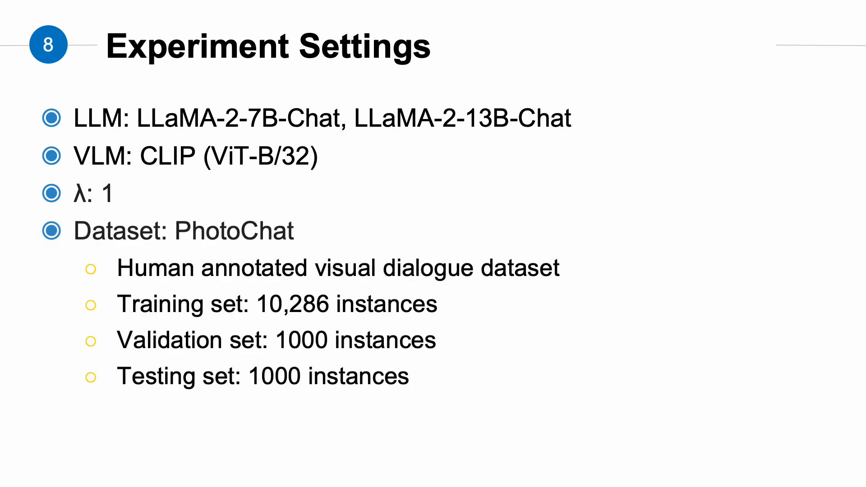